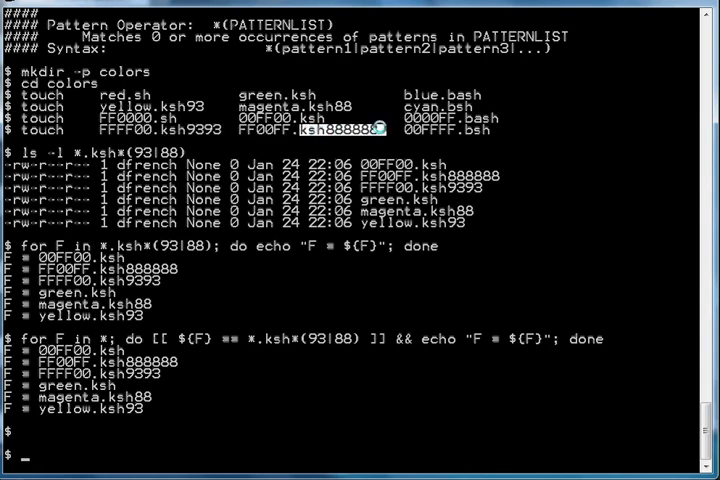
mouse_move(254, 104)
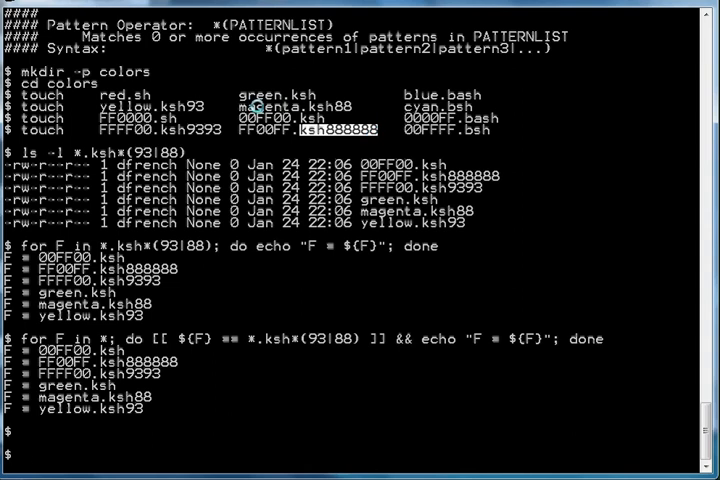
mouse_move(176, 116)
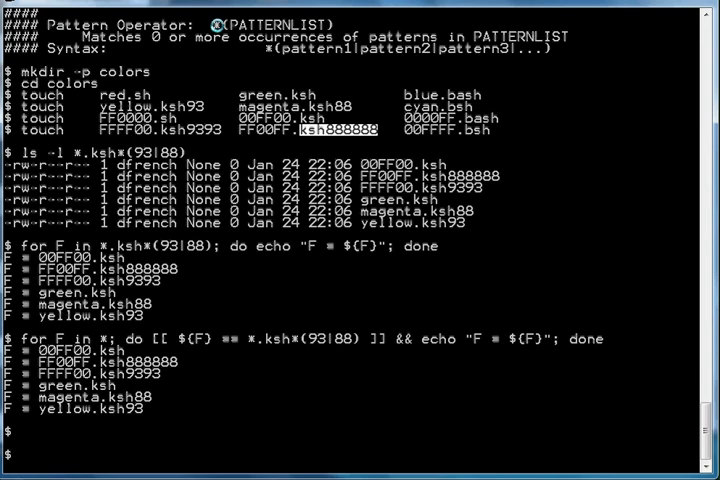
mouse_move(84, 162)
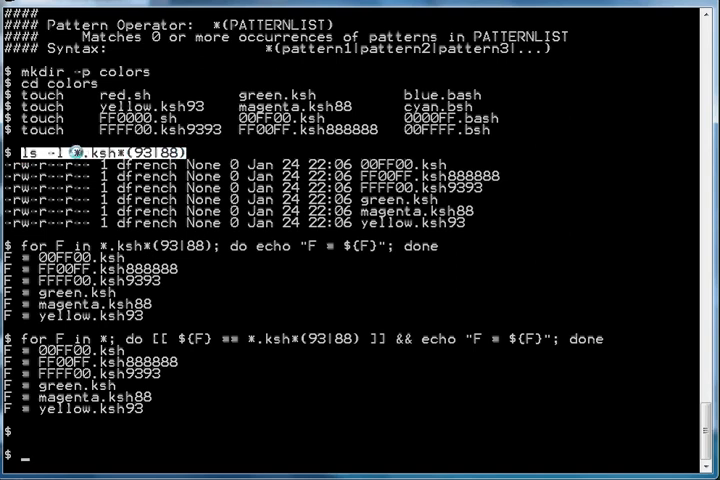
mouse_move(168, 96)
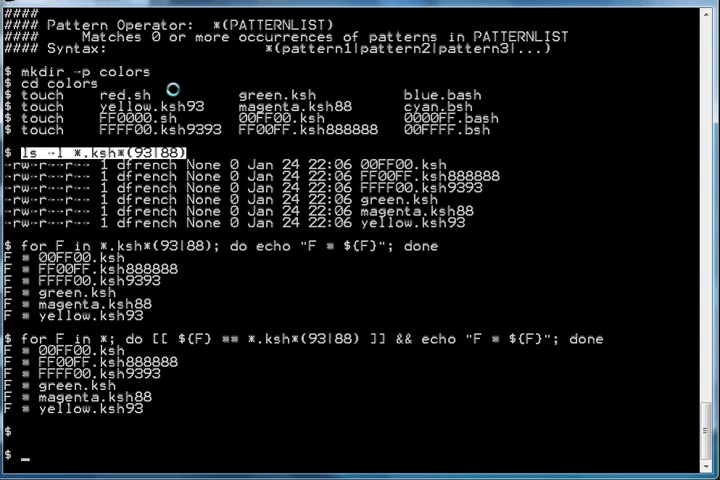
mouse_move(78, 156)
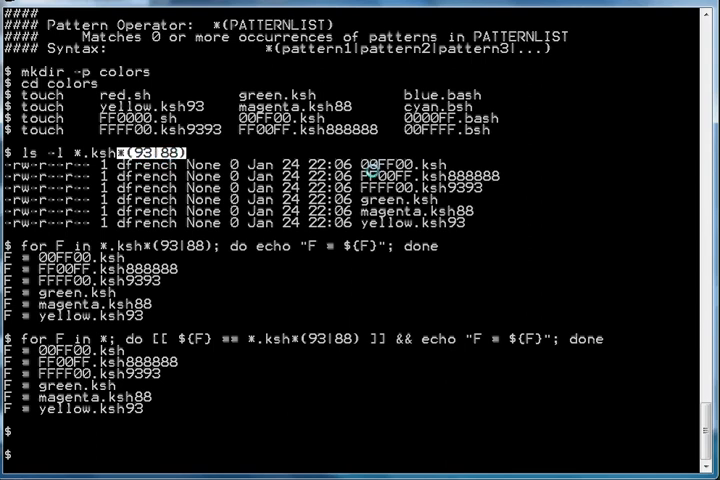
mouse_move(424, 166)
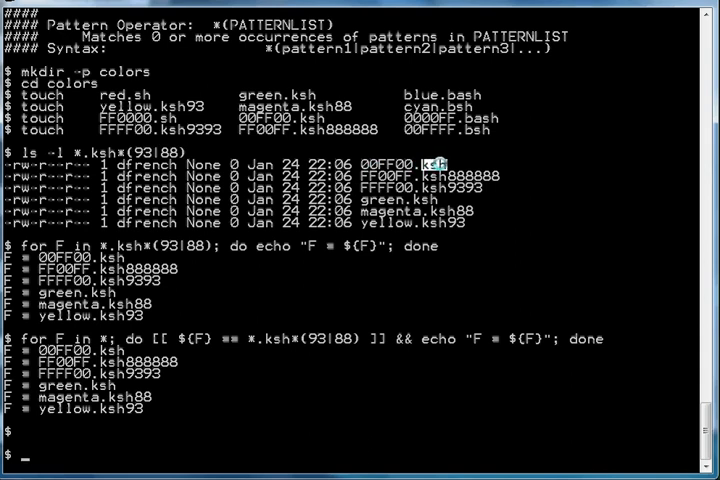
mouse_move(120, 152)
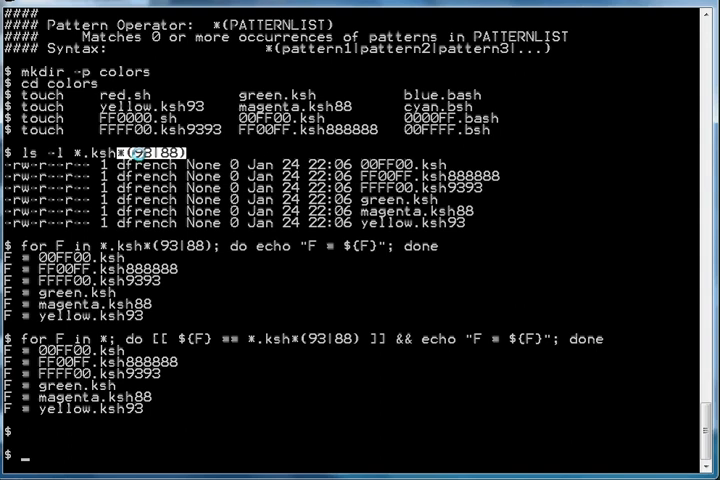
mouse_move(436, 168)
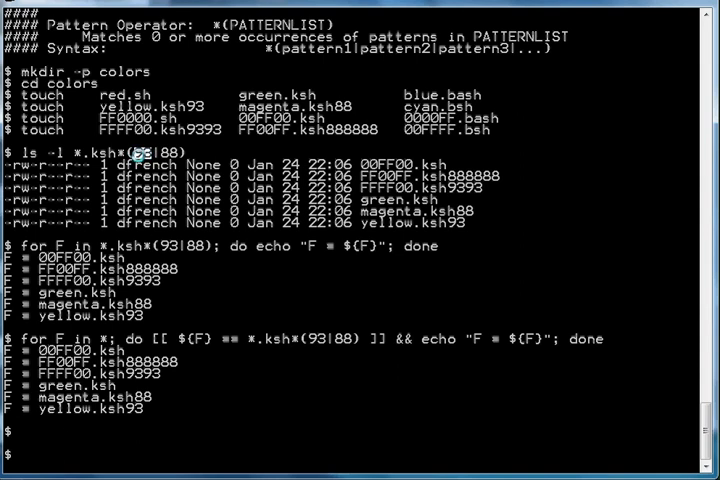
mouse_move(410, 200)
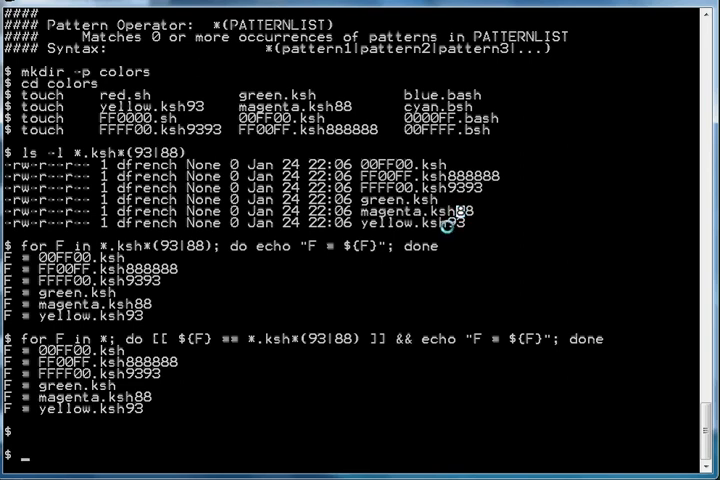
double_click(444, 224)
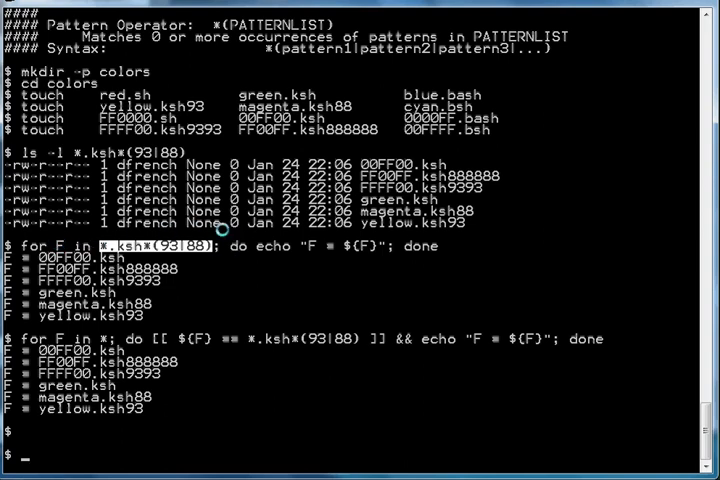
mouse_move(258, 256)
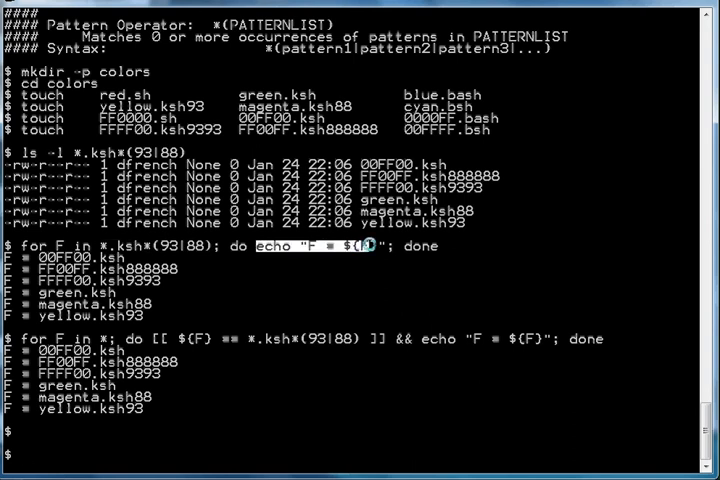
mouse_move(388, 248)
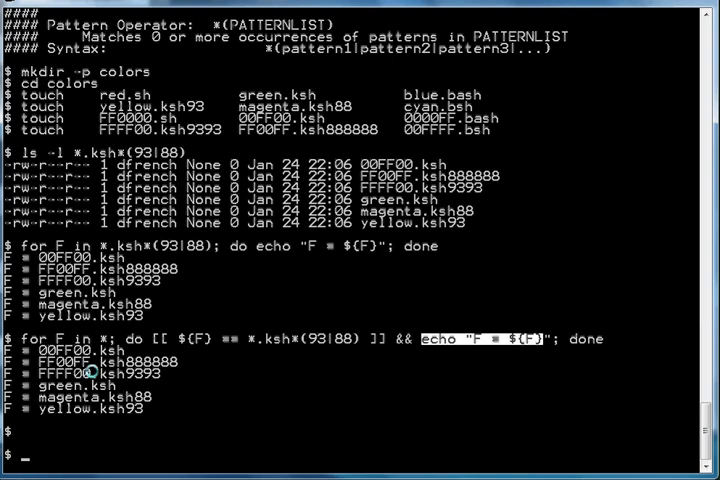
mouse_move(78, 438)
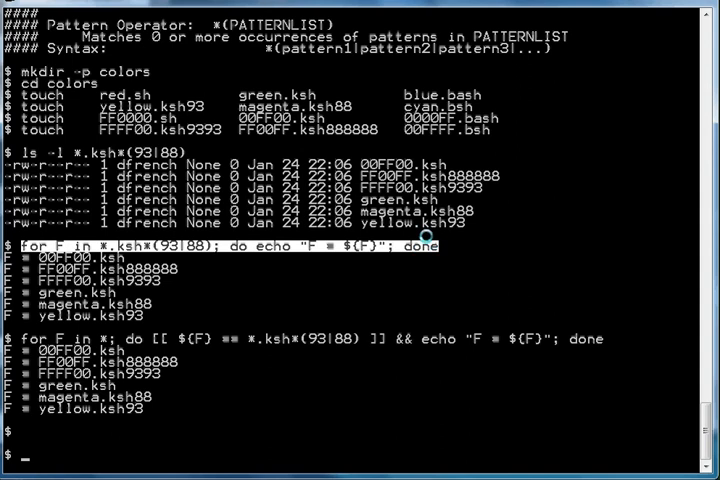
mouse_move(256, 258)
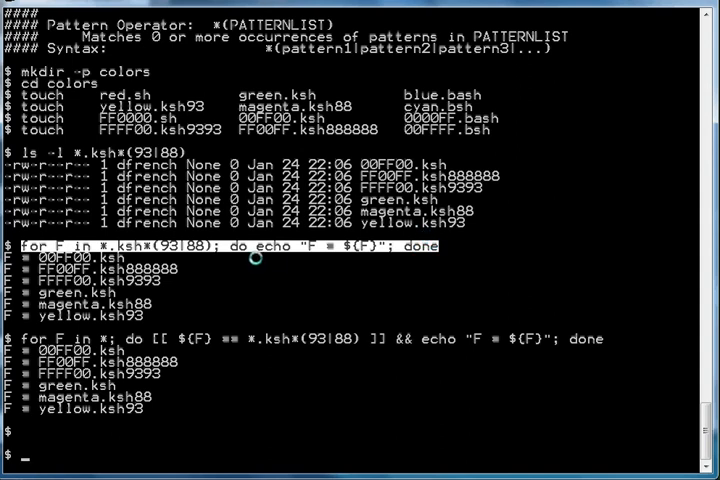
mouse_move(60, 340)
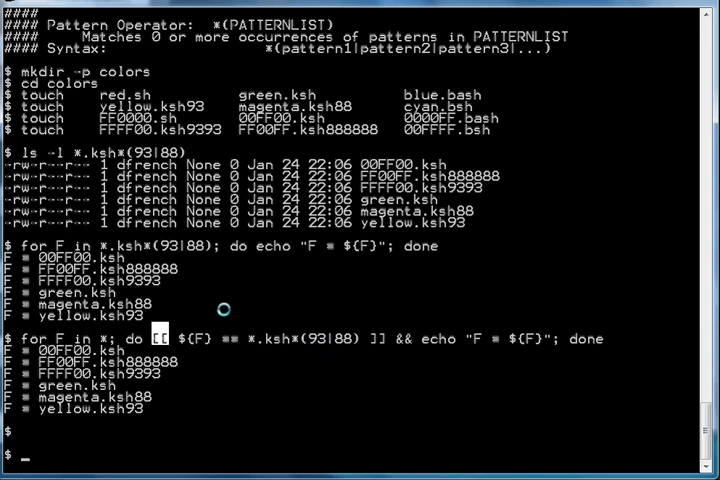
mouse_move(244, 268)
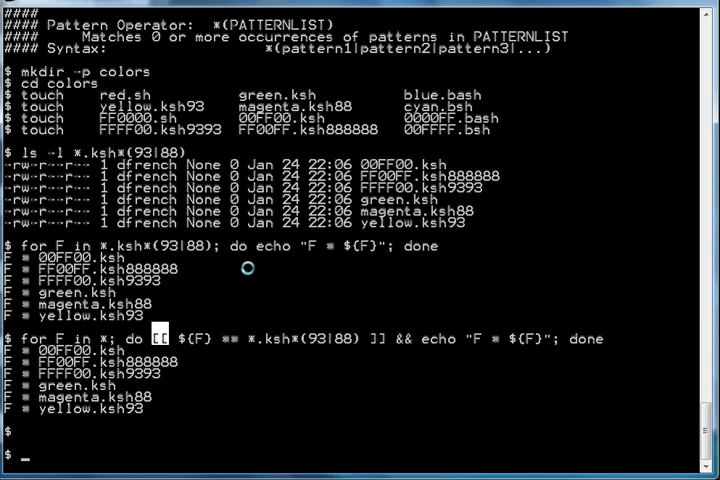